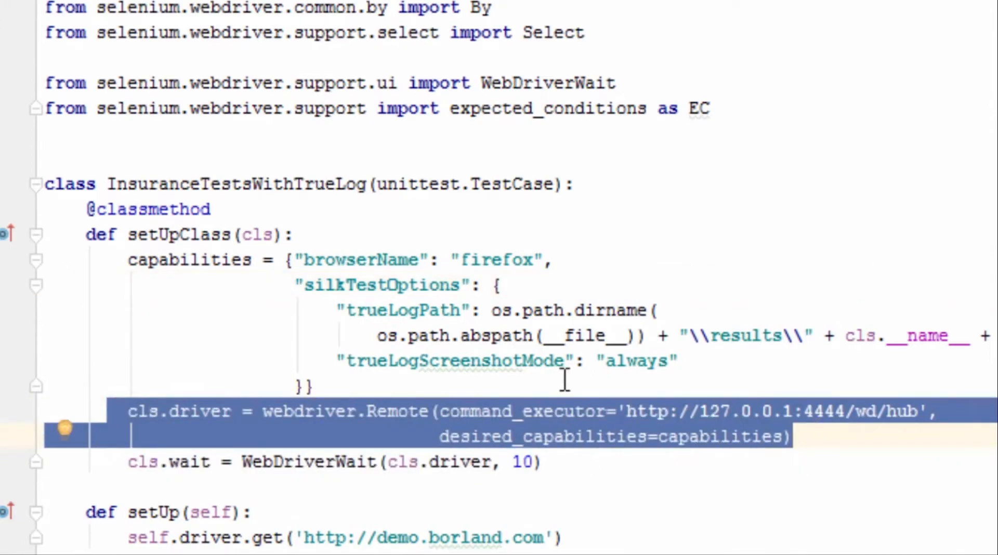
{"action": "mouse_move", "coordinate": [565, 321]}
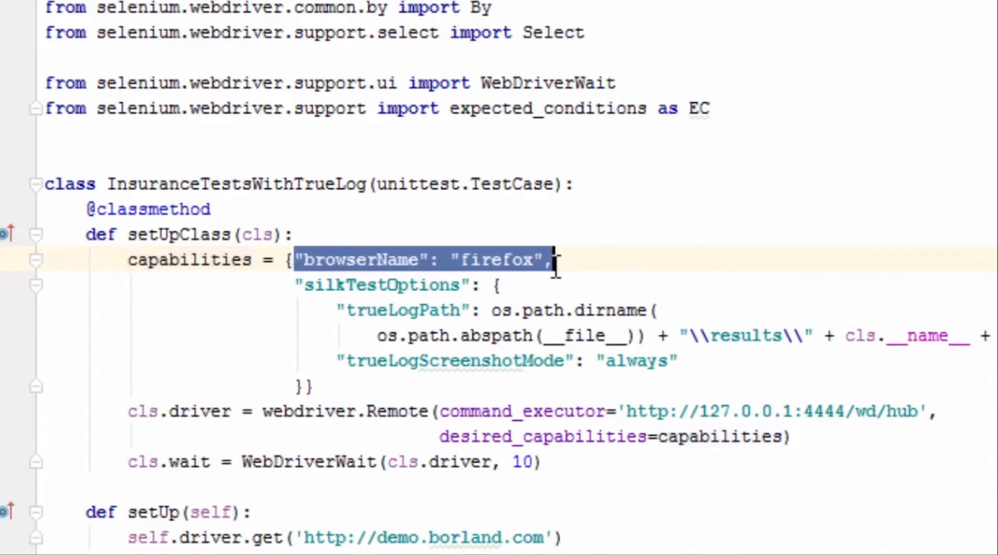
Step: View the After Action page captured for the first Get URL step
{"action": "left_click", "coordinate": [611, 361]}
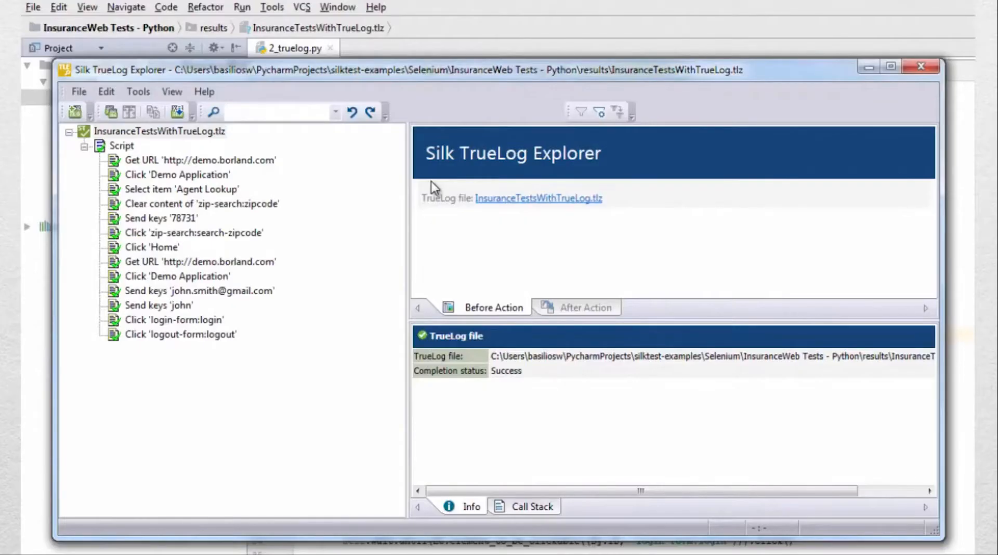
{"action": "left_click", "coordinate": [199, 160]}
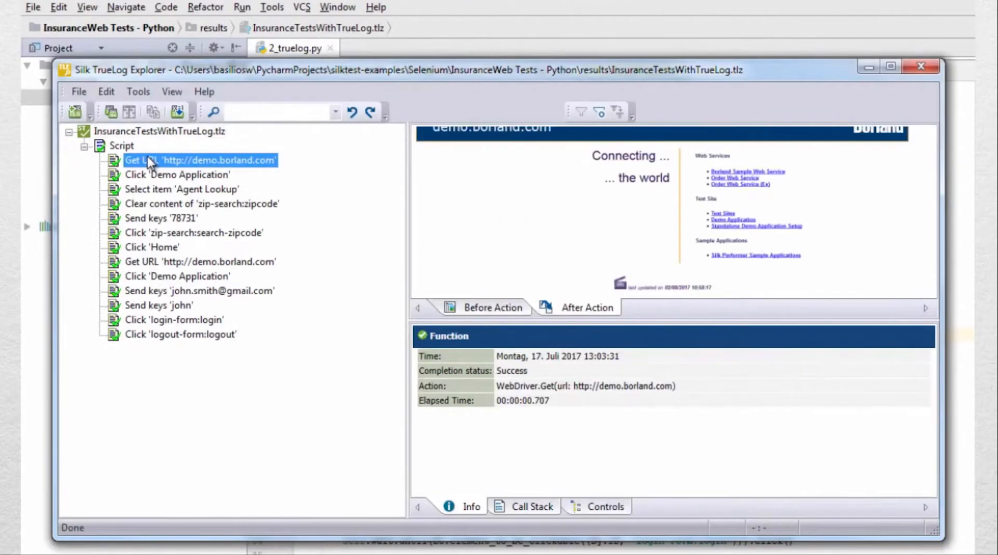
{"action": "left_click", "coordinate": [176, 175]}
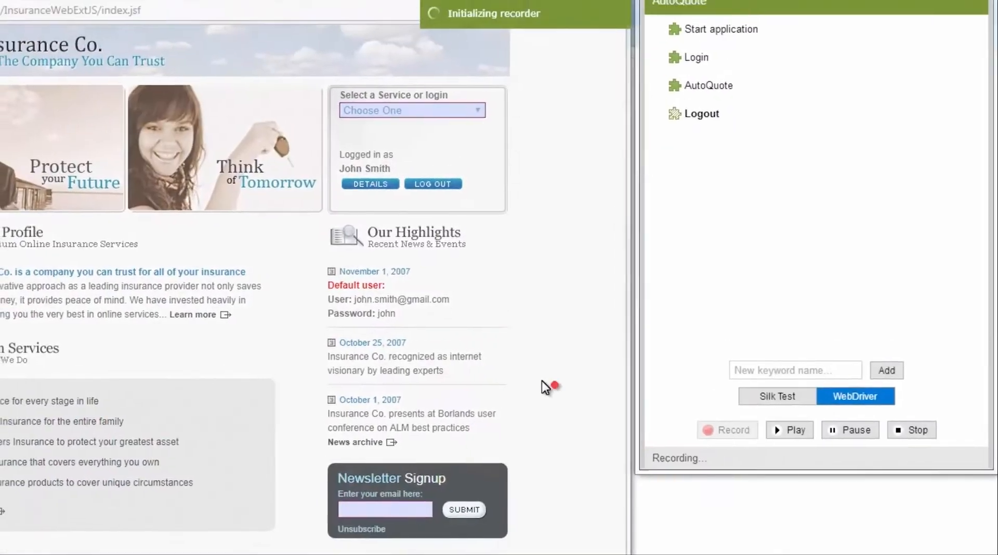
Step: Log out of the insurance site and stop recording the Logout keyword for AutoQuote
{"action": "left_click", "coordinate": [433, 183]}
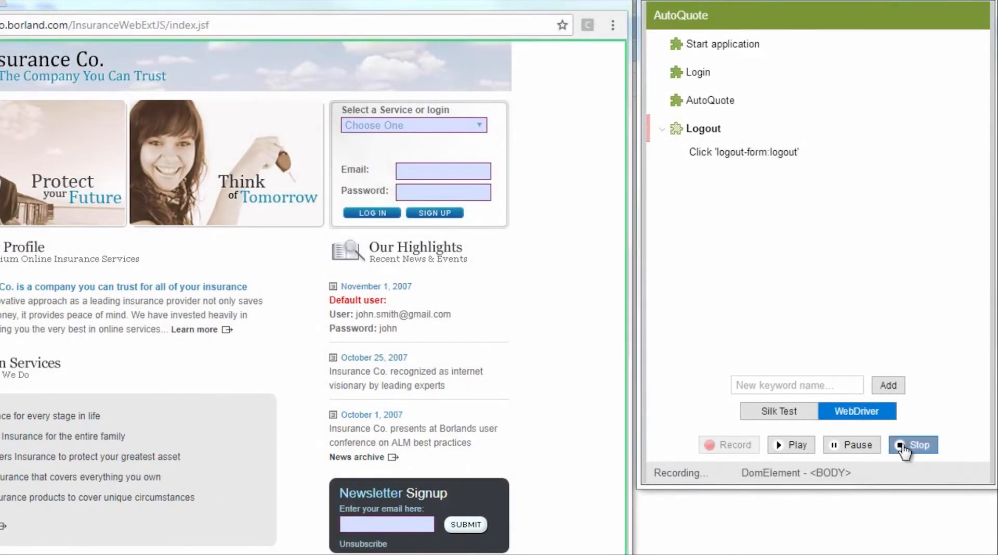
{"action": "left_click", "coordinate": [913, 444]}
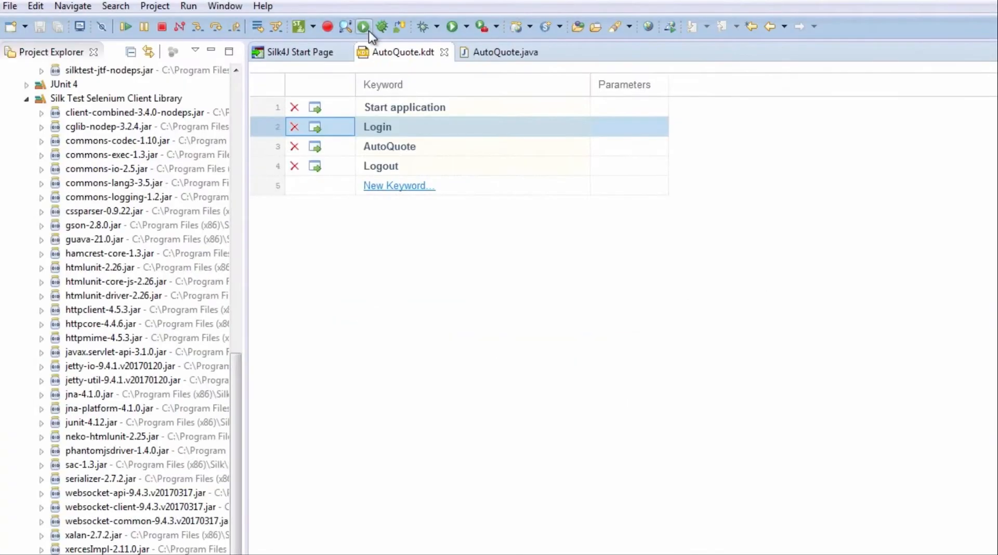
Step: Play back AutoQuote.kdt with no failures and explore its results in TrueLog Explorer
{"action": "left_click", "coordinate": [364, 26]}
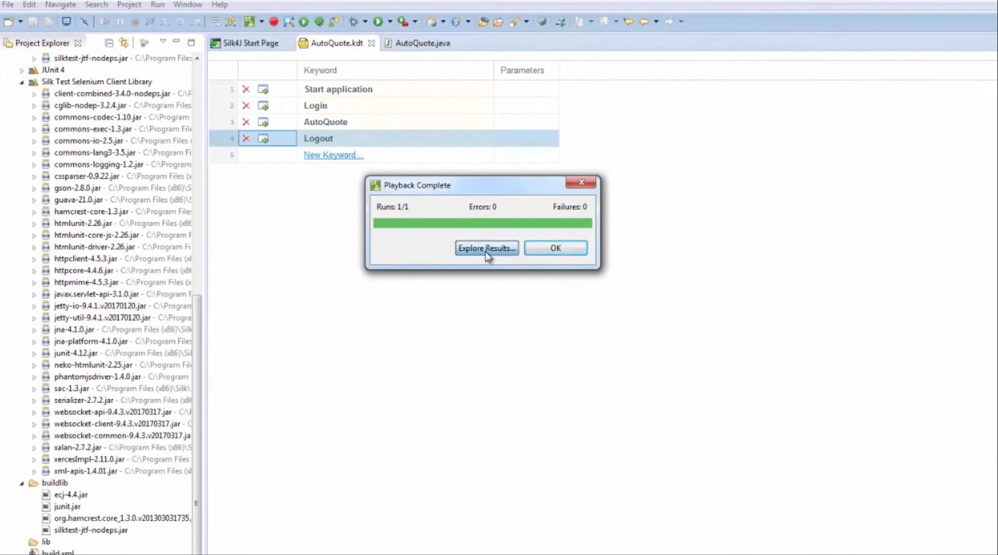
{"action": "left_click", "coordinate": [485, 248]}
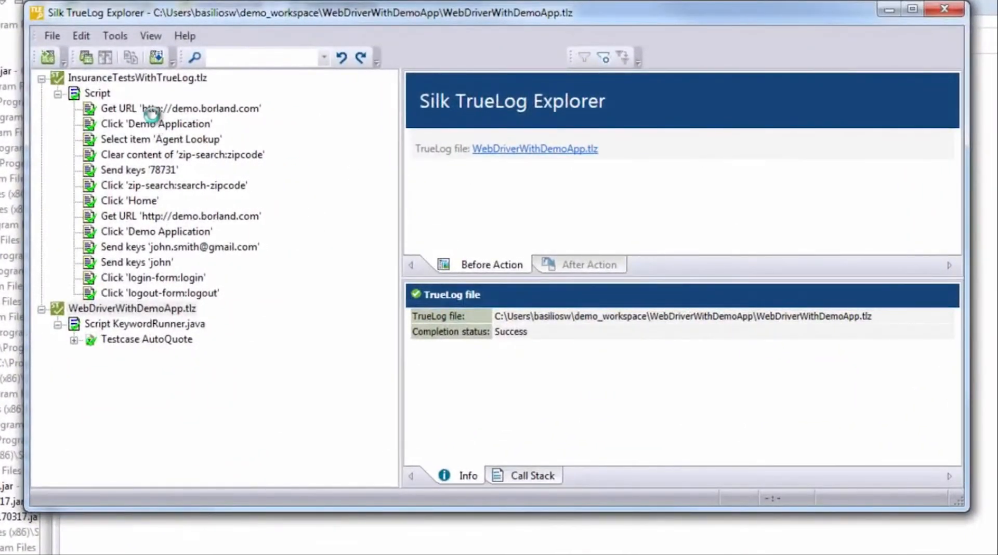
Step: Inspect the Click 'Demo Application' capture and the successful Clear 'zip-search:zipcode' step
{"action": "left_click", "coordinate": [156, 124]}
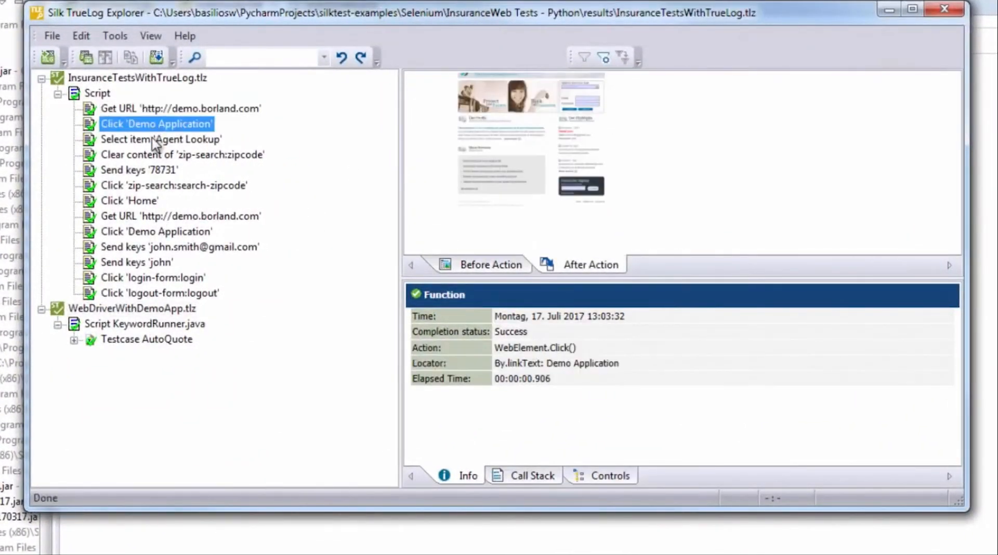
{"action": "left_click", "coordinate": [182, 154]}
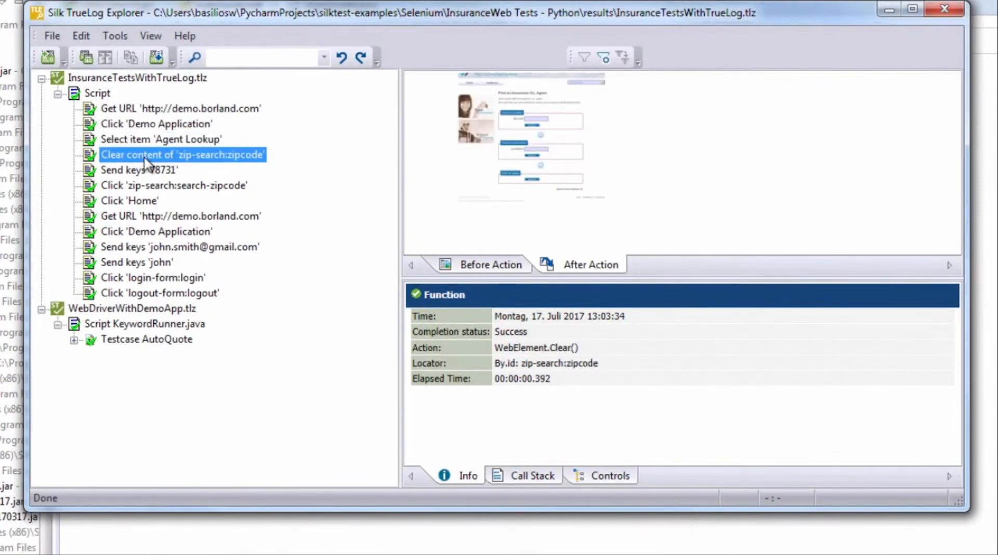